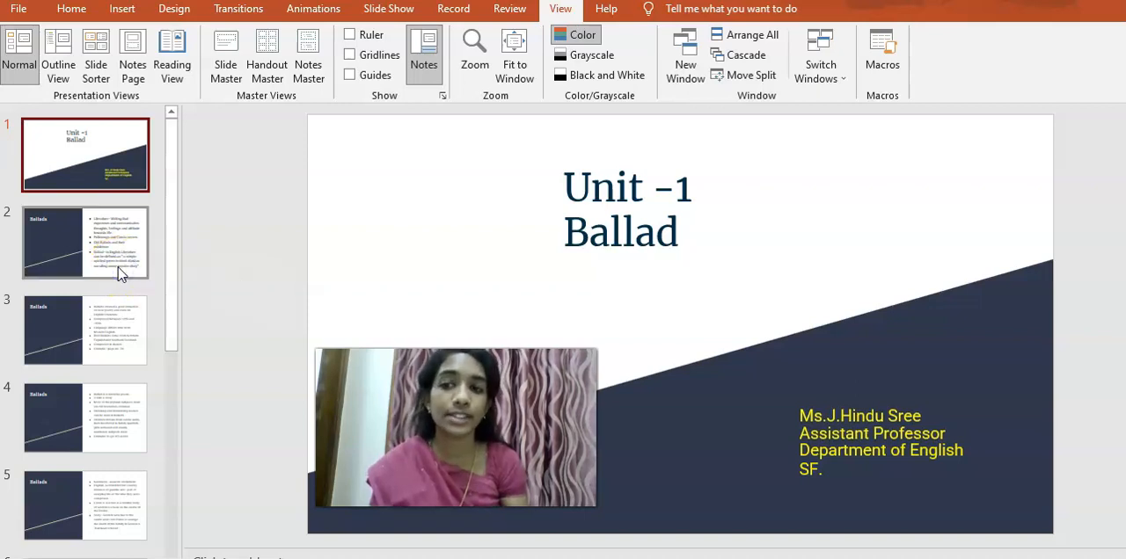
Display slide 2, 'Ballads', defining literature, folksongs and the ballad.
click(85, 242)
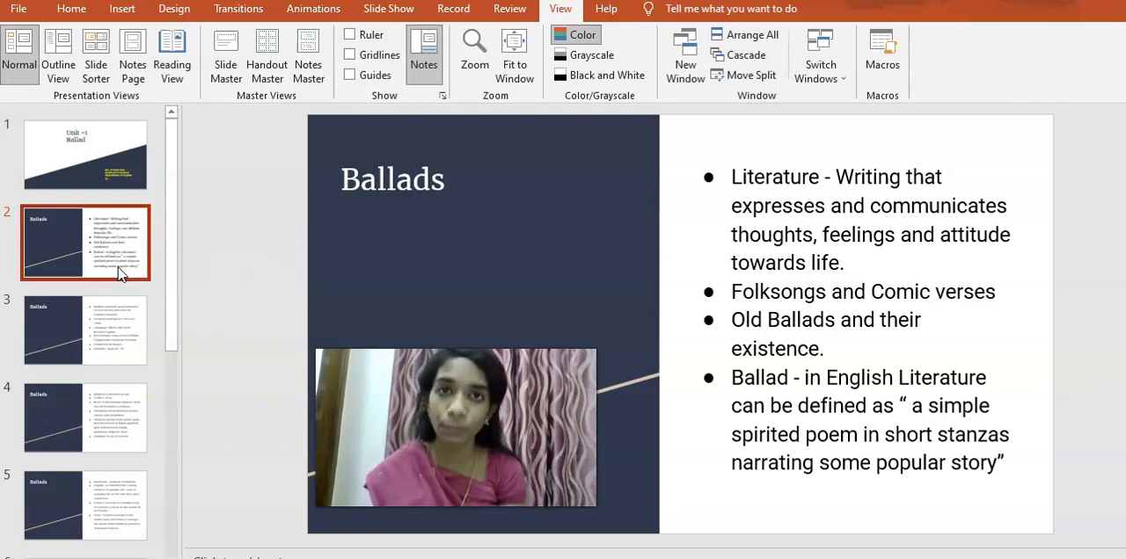
Display slide 3 on ballads' influence, 1350–1550 composition and Northern England dialect.
click(85, 330)
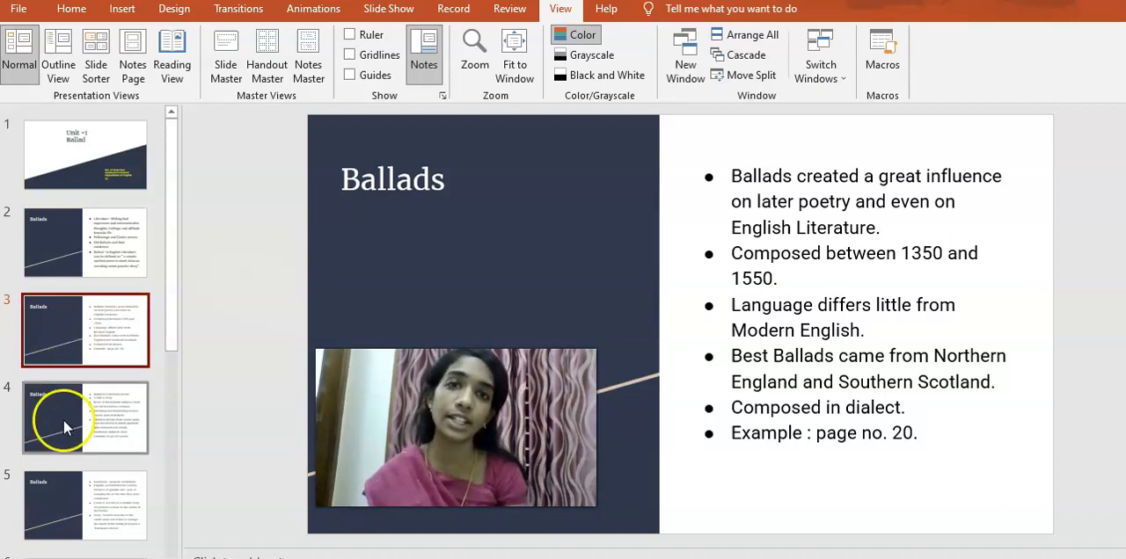
Display slide 4 on ballads as violent narrative poems citing Hugh of Lincoln.
click(84, 417)
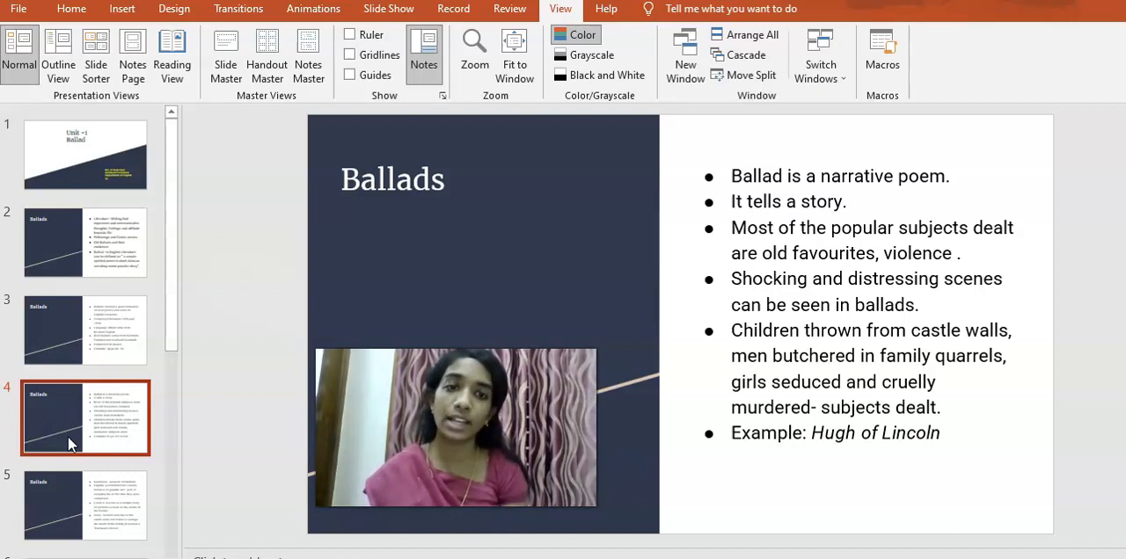
Advance to slide 6 on supernatural ballads: Lenore, Clerk Saunders, Wife of Usher's Well.
click(85, 504)
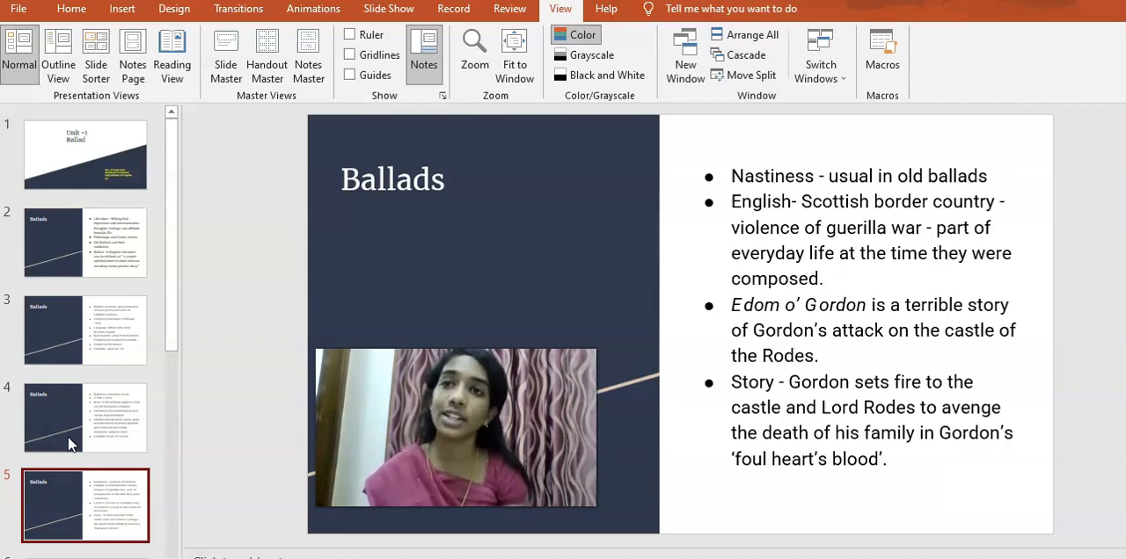
click(85, 417)
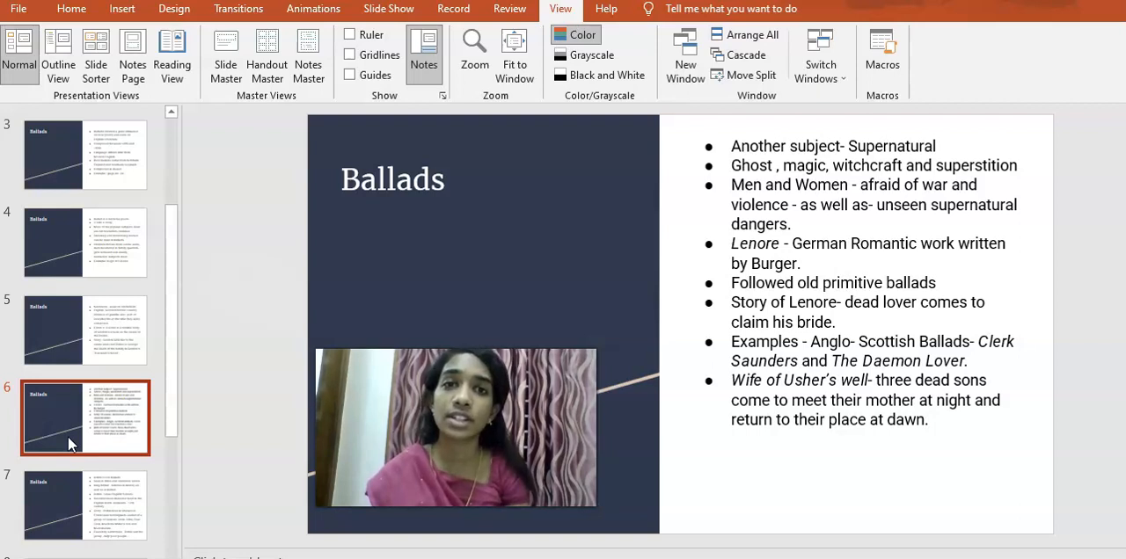
Display slide 7 on Robin Hood ballads, King Arthur and the Sherwood outlaws.
click(85, 503)
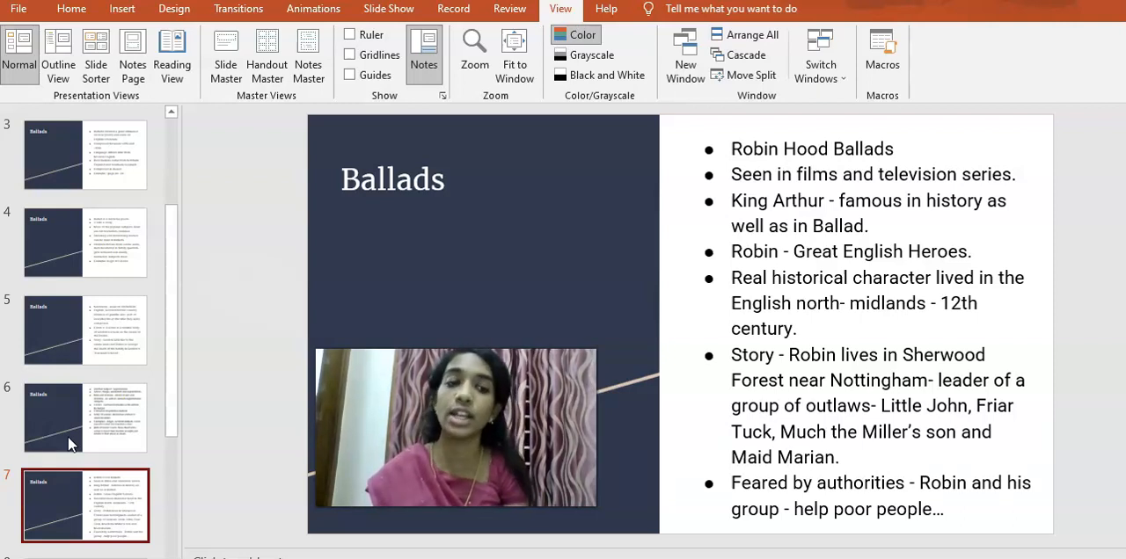
Go through slide 8 to slide 9 on Sir Patrick Spens, Wilde and Kipling.
click(85, 417)
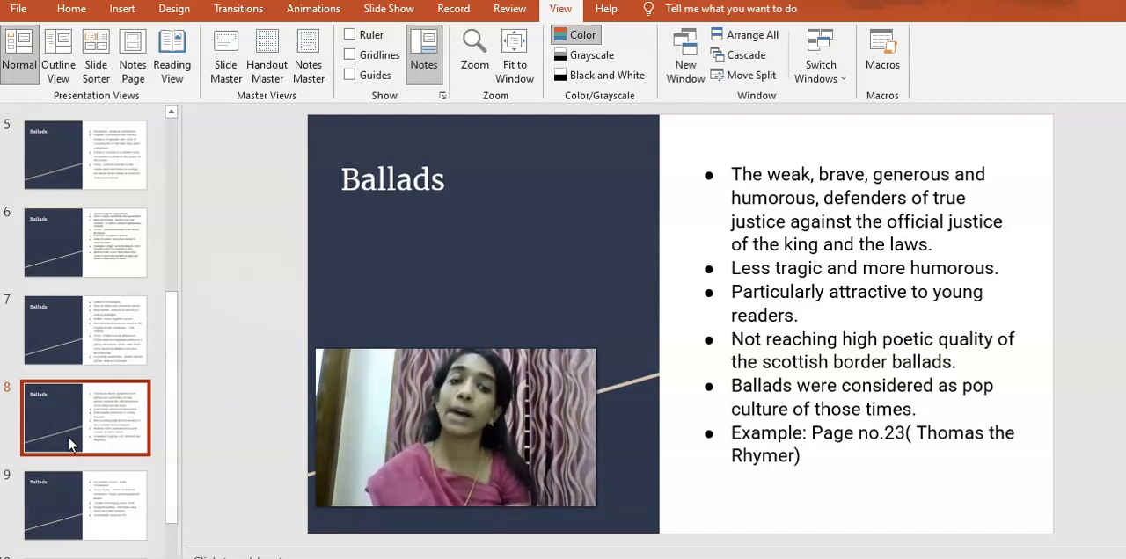
click(85, 505)
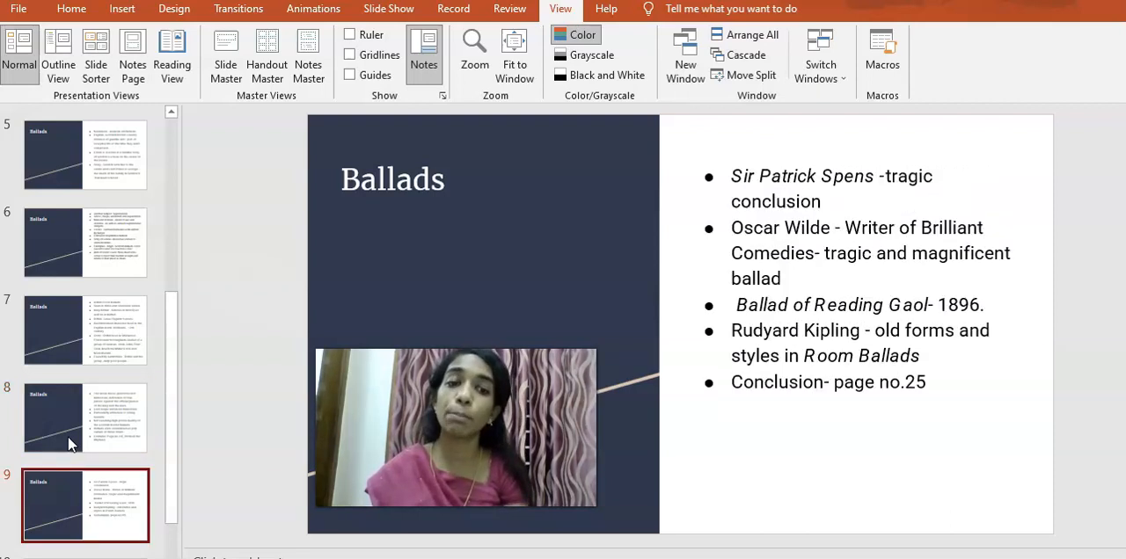